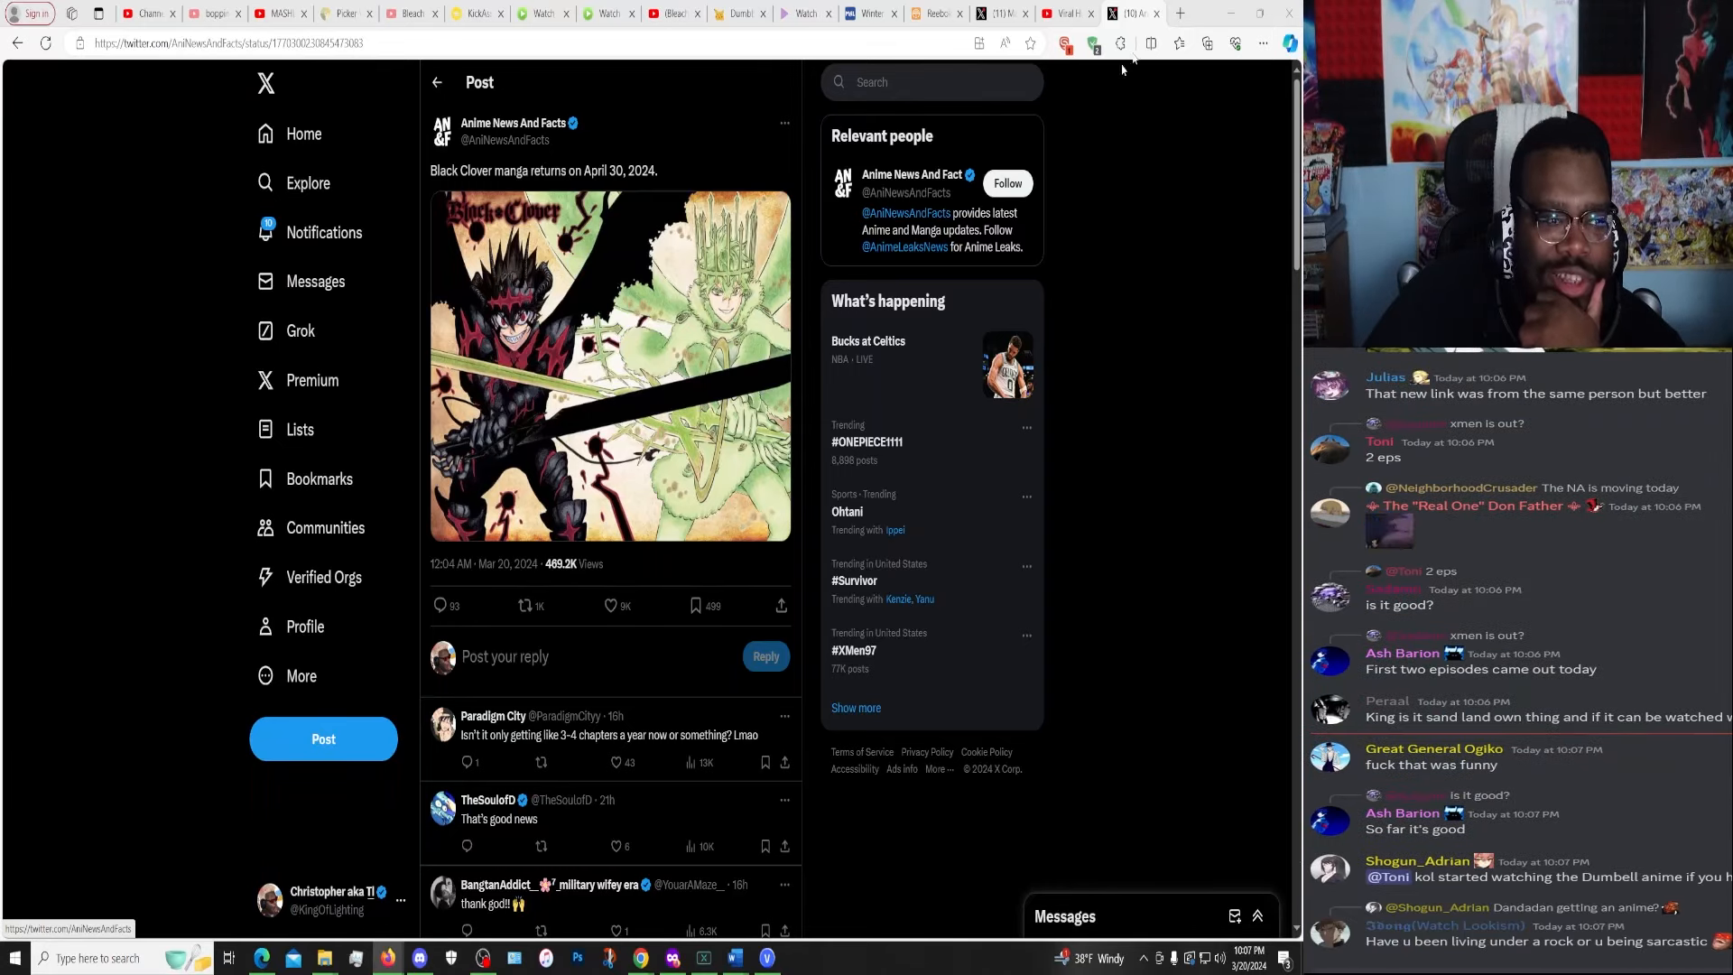
Step: Switch from the Black Clover tweet to the Viral Hit trailer tab
left_click(1127, 12)
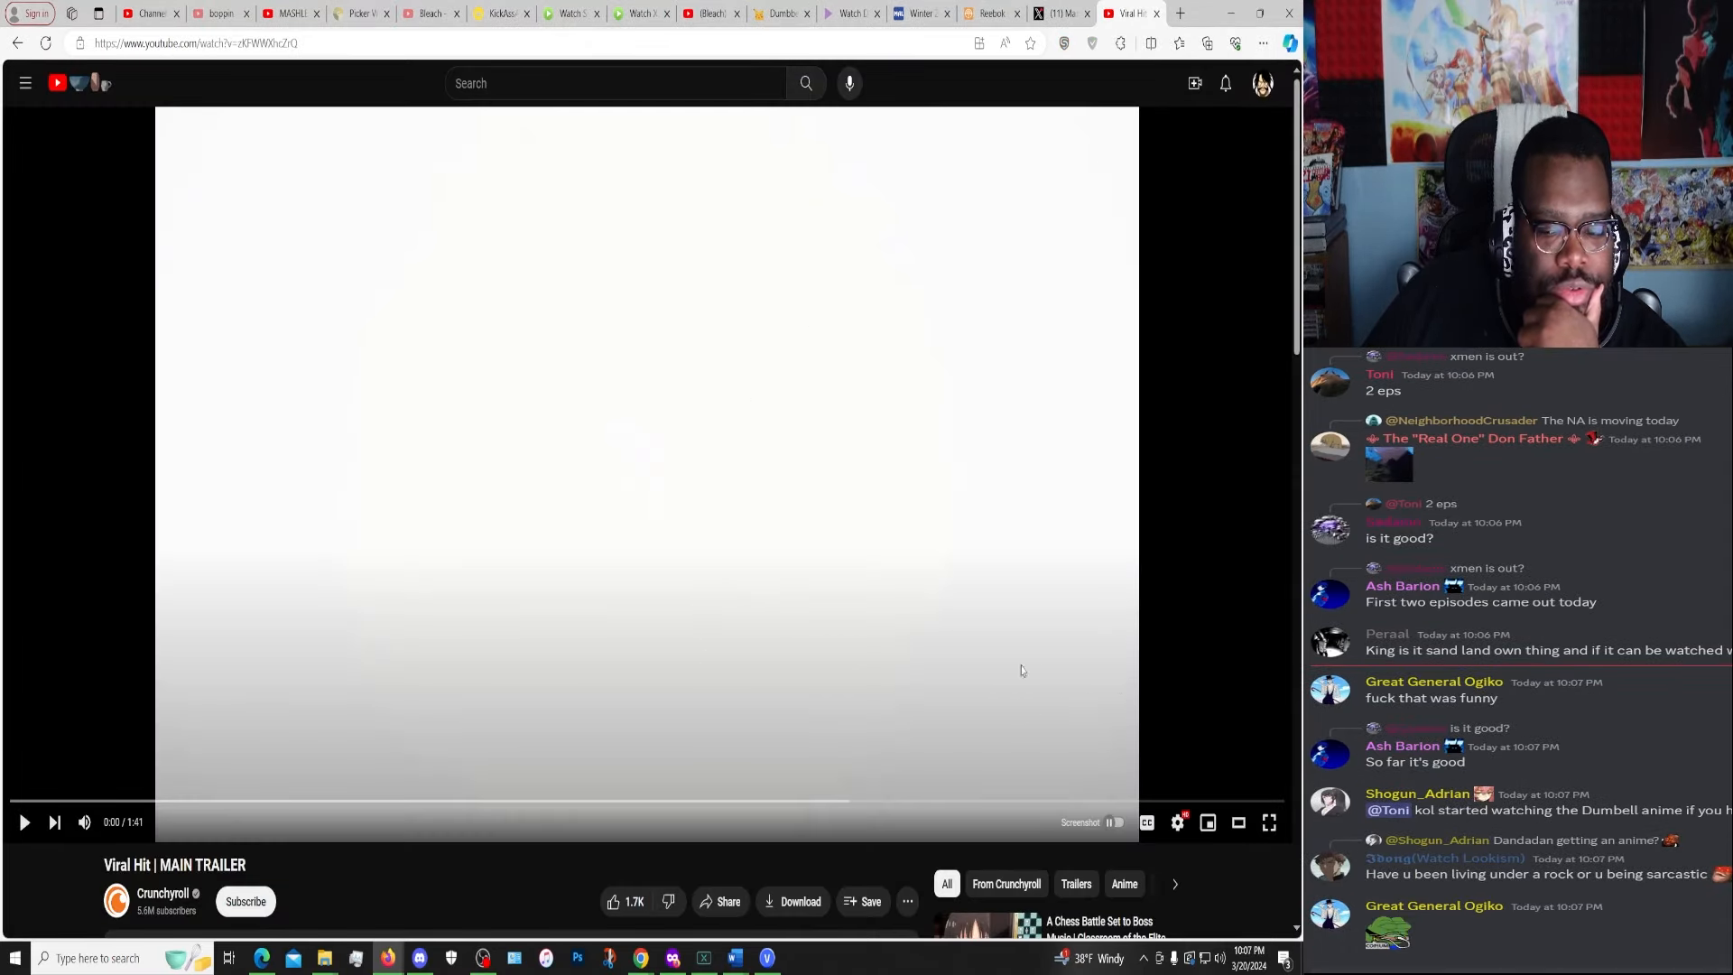
Step: Play the Viral Hit main trailer to its Crunchyroll end screen, then exit full screen
left_click(1267, 821)
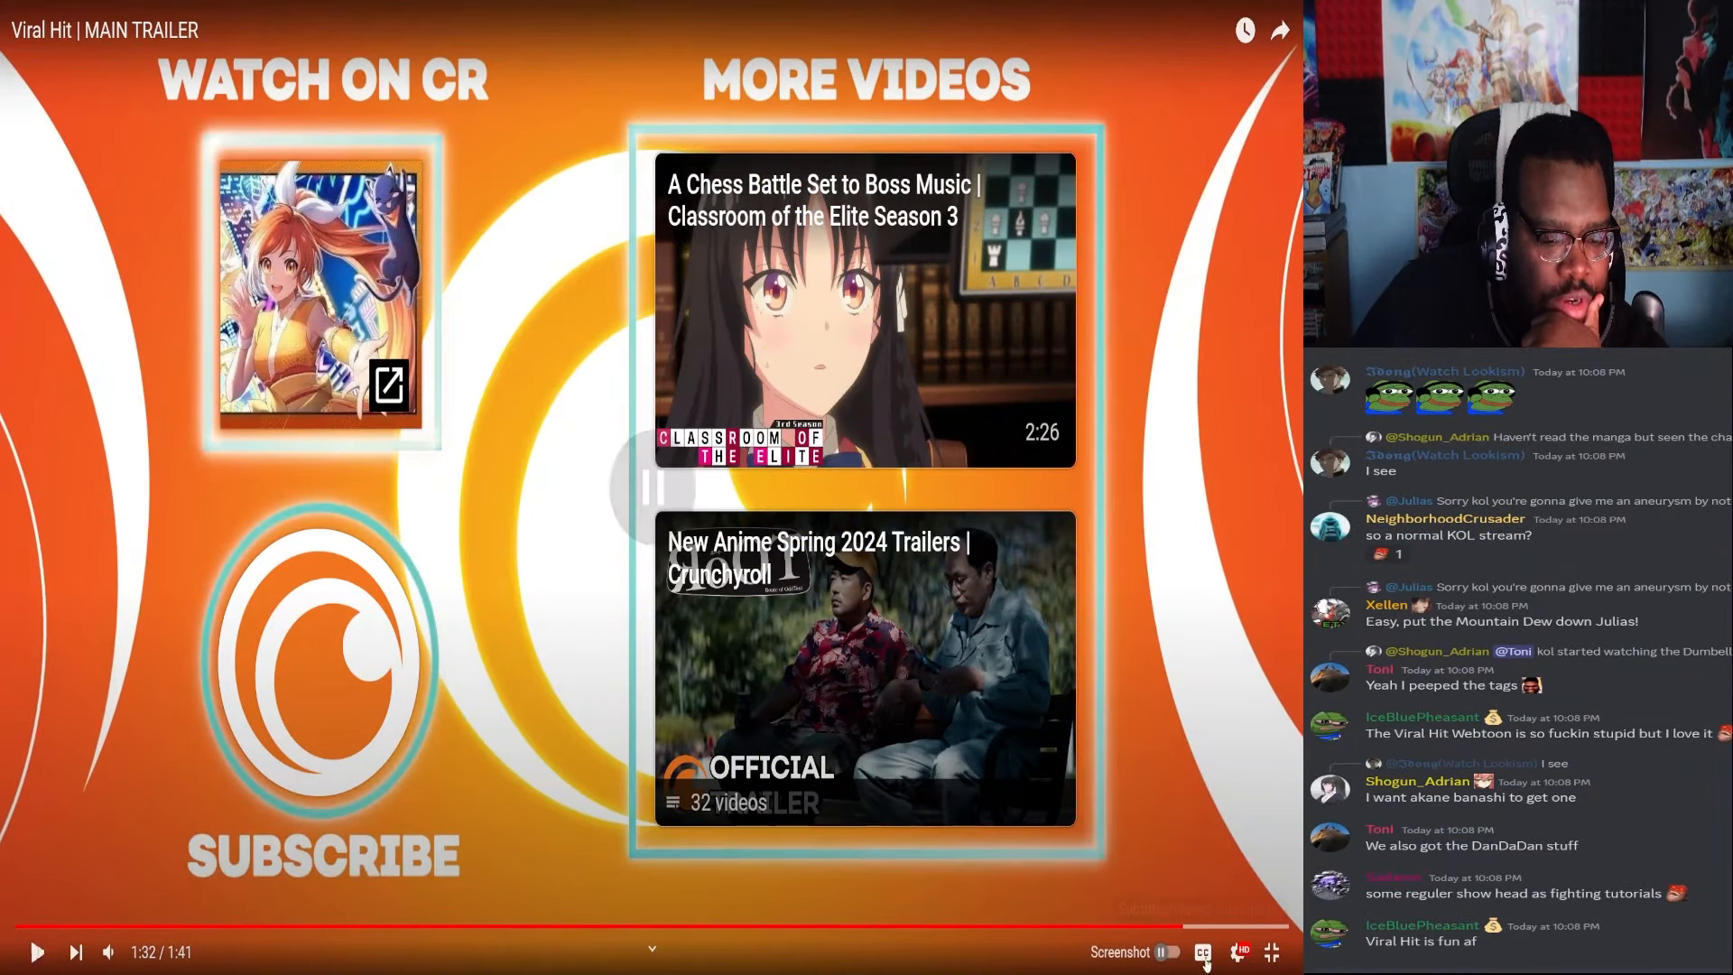
left_click(1270, 951)
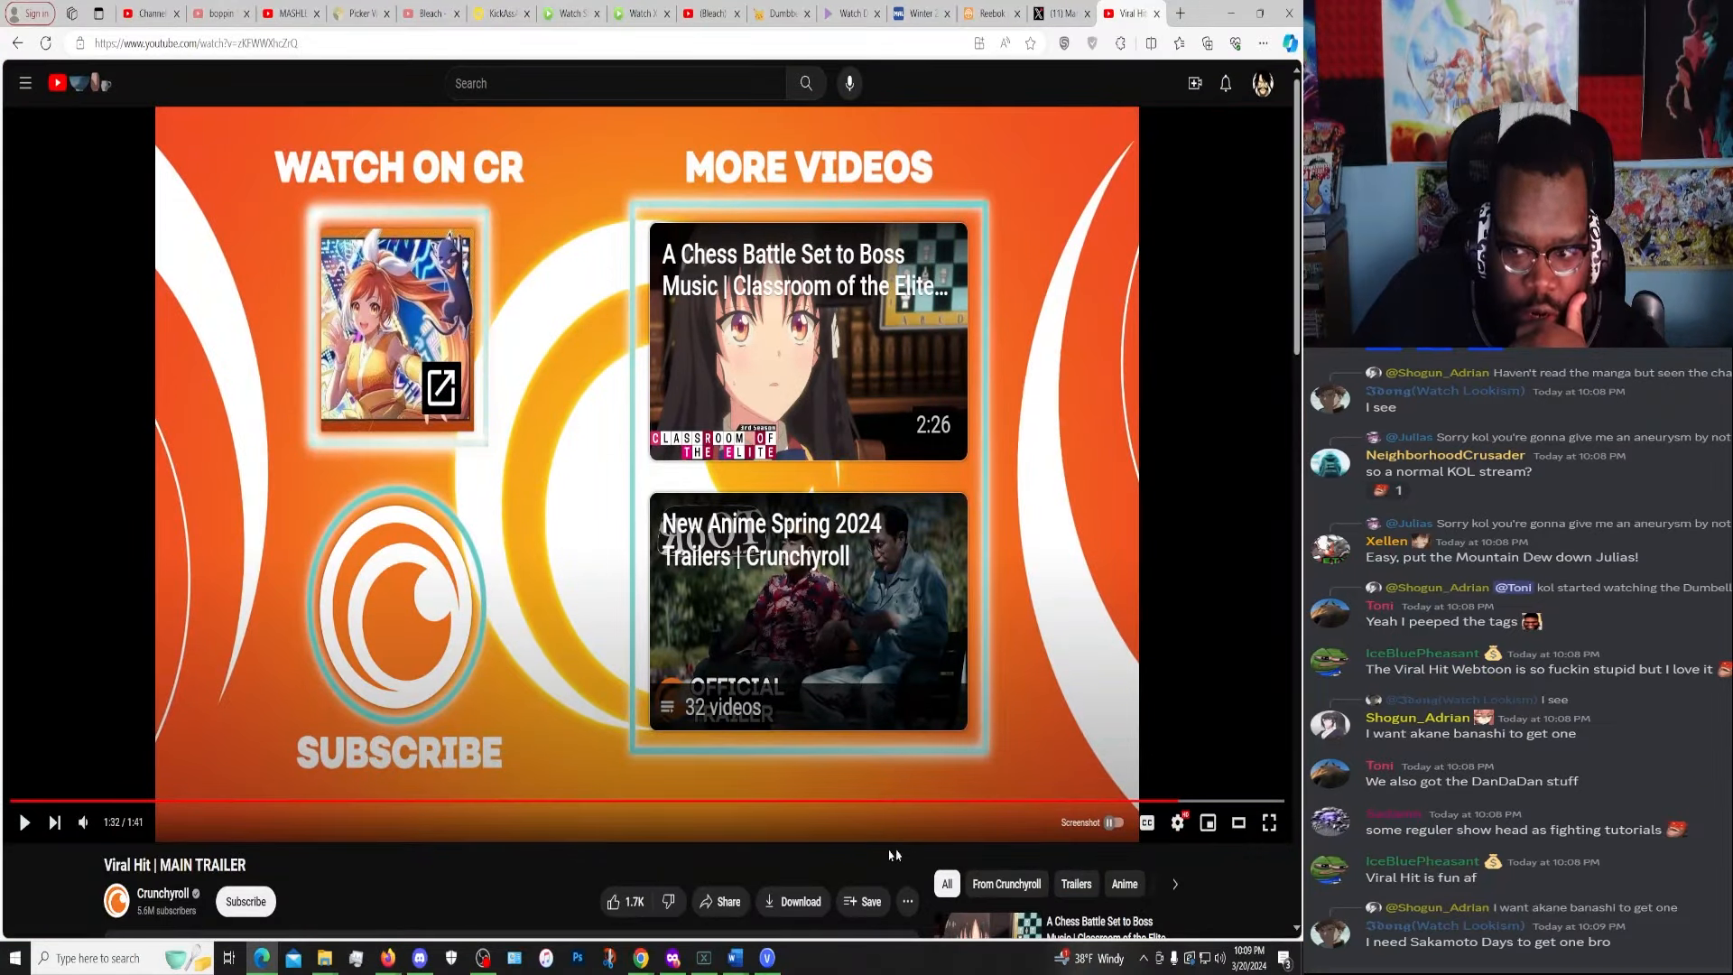
mouse_move(698, 842)
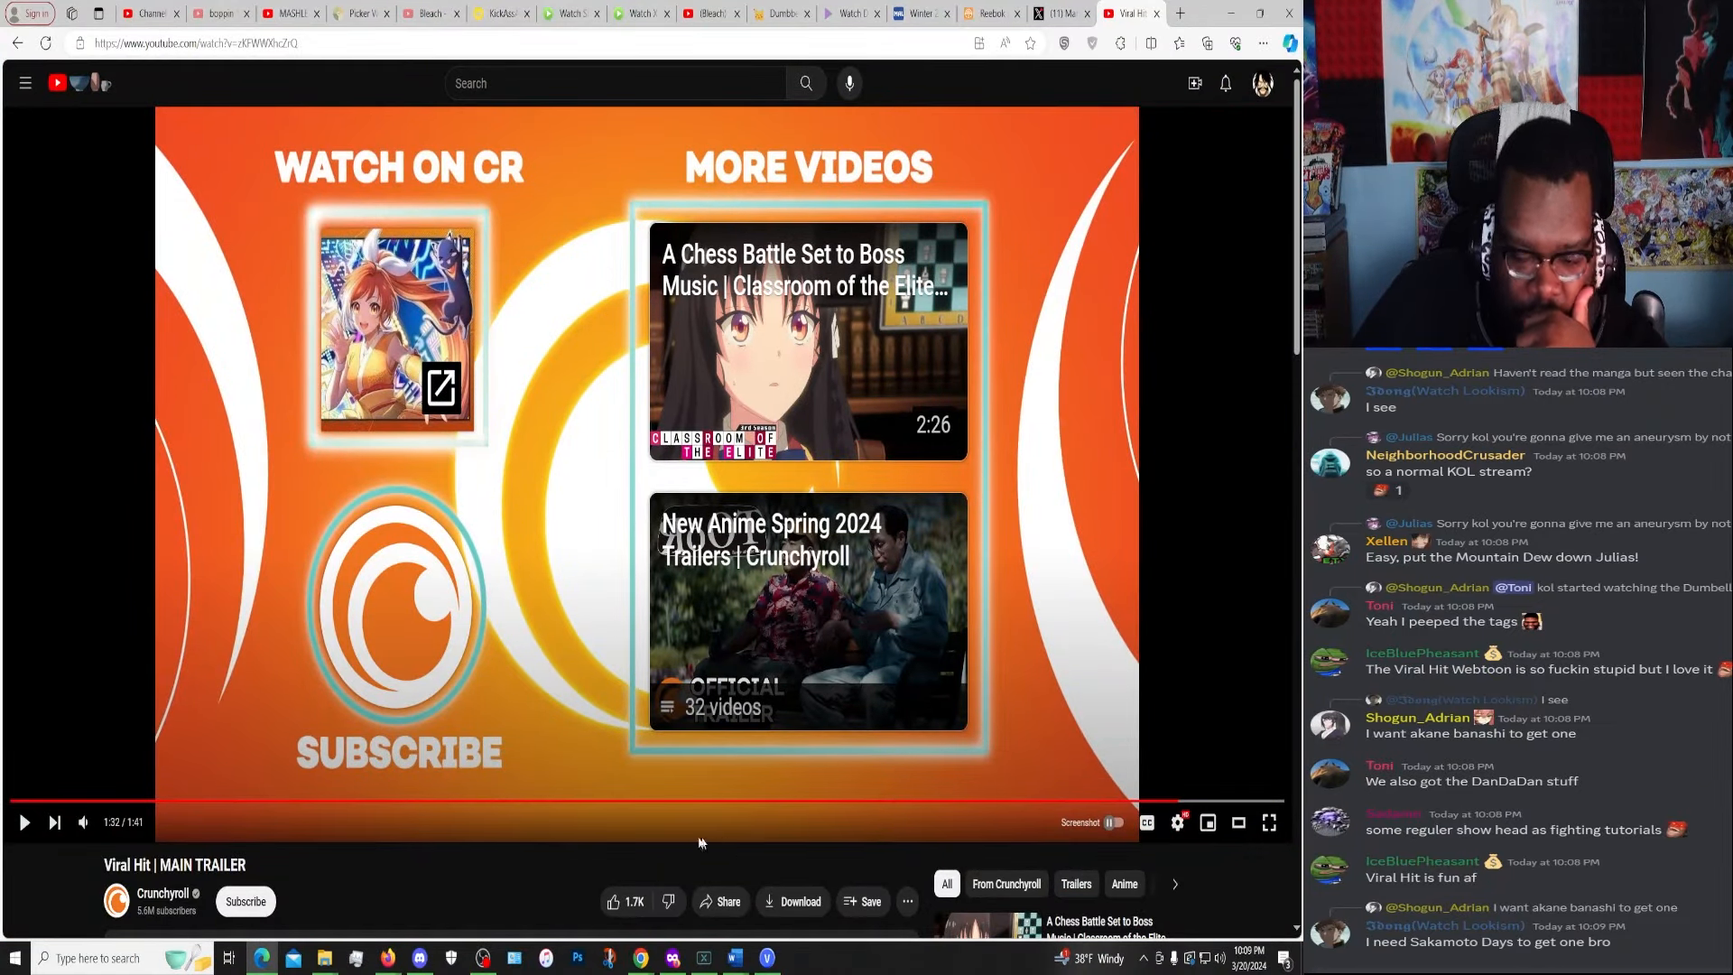